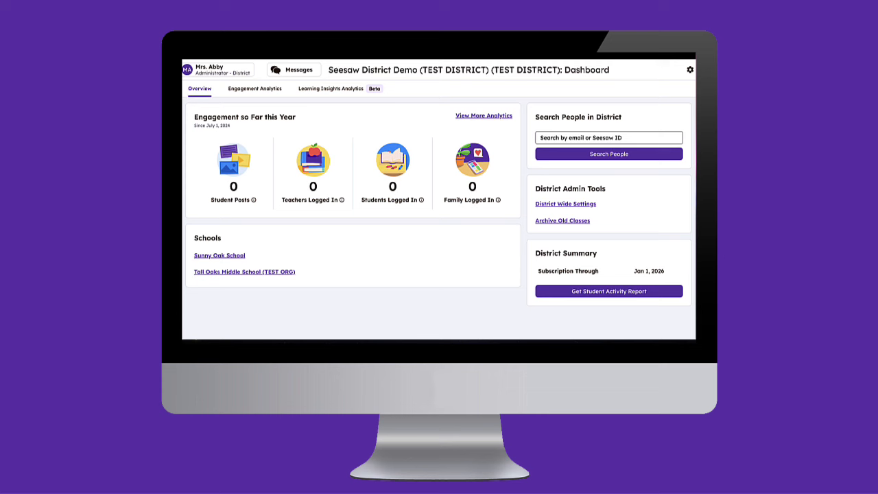
Open District Wide Settings and skim the Authentication and Security page.
click(565, 204)
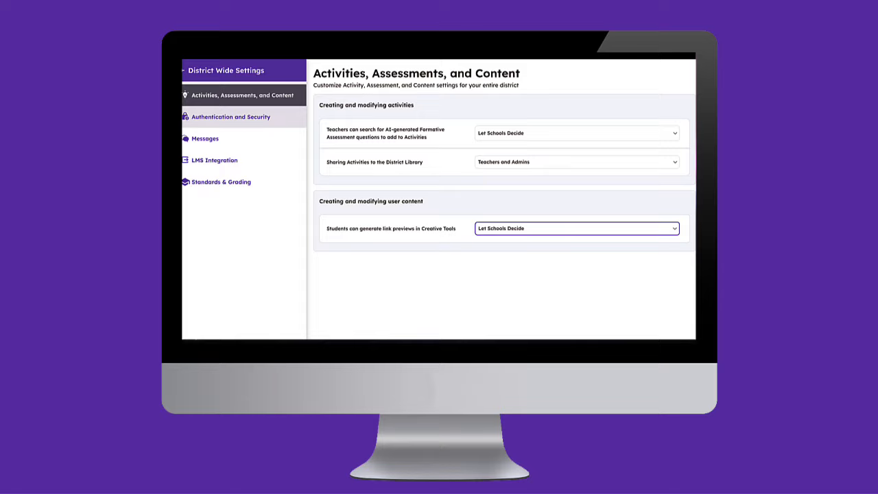
click(231, 116)
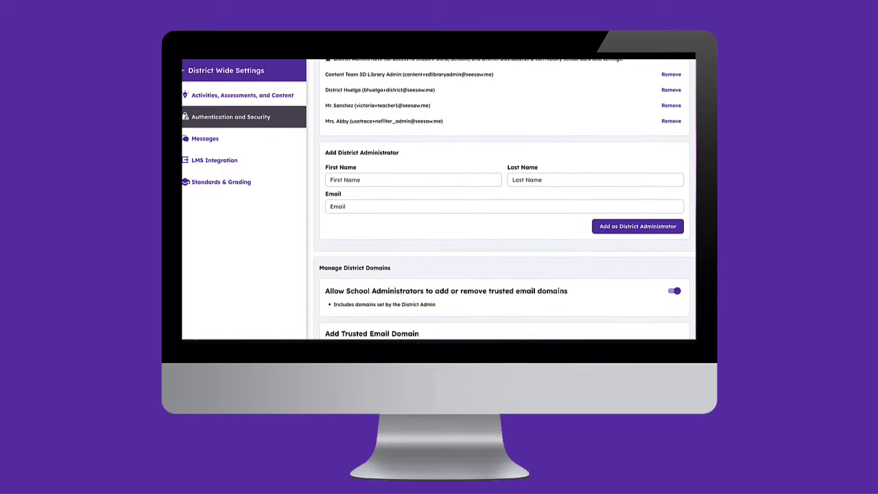
scroll(down, 3)
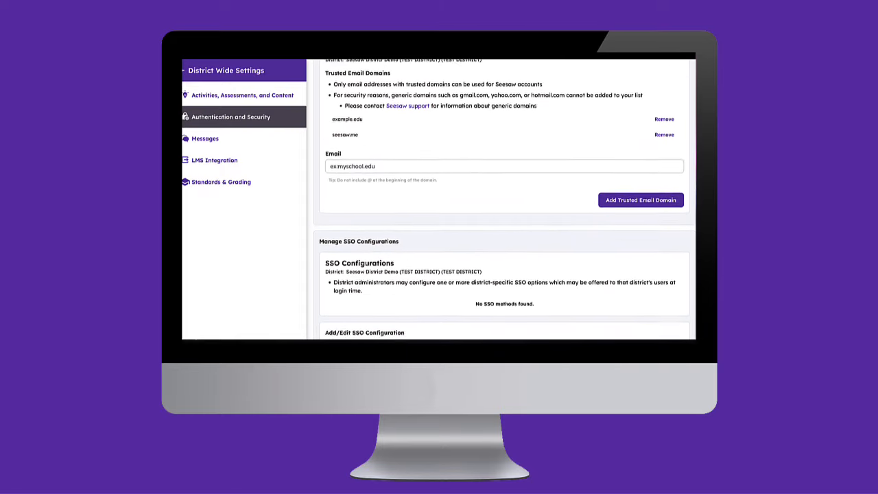
Check the Messages dropdowns, keeping Let Schools Decide for teachers messaging students, and reach LMS Integration.
click(205, 138)
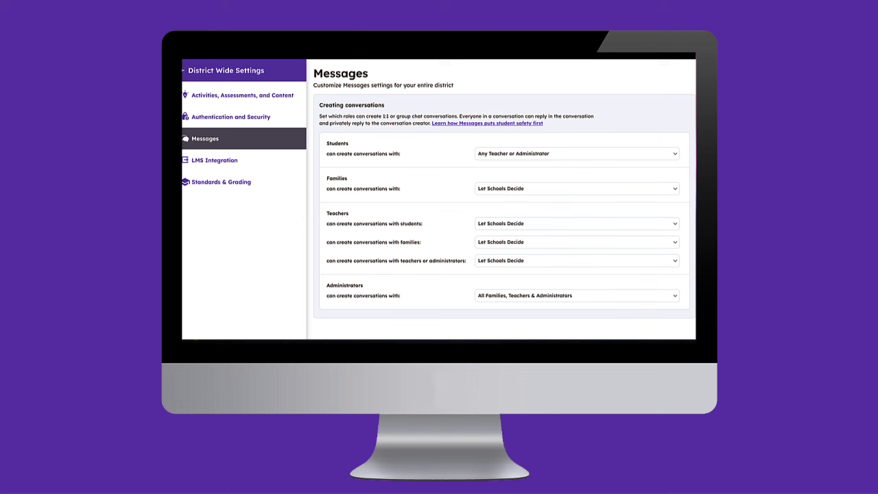
click(576, 153)
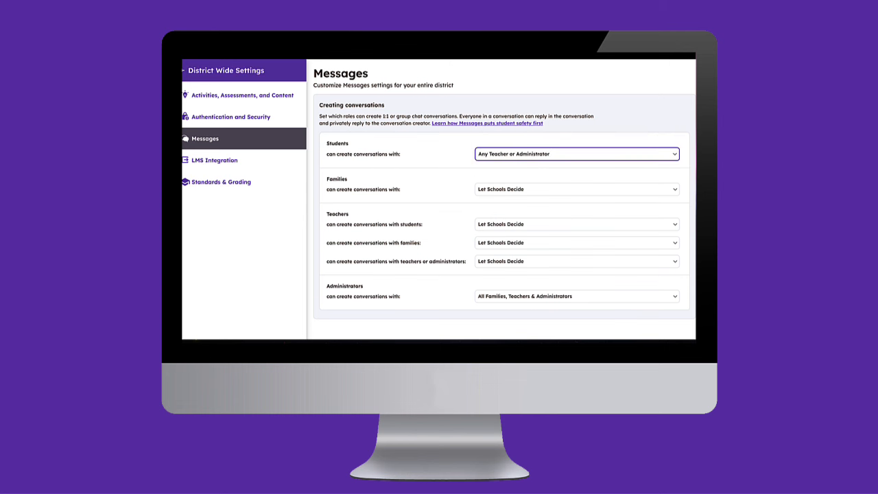
click(576, 224)
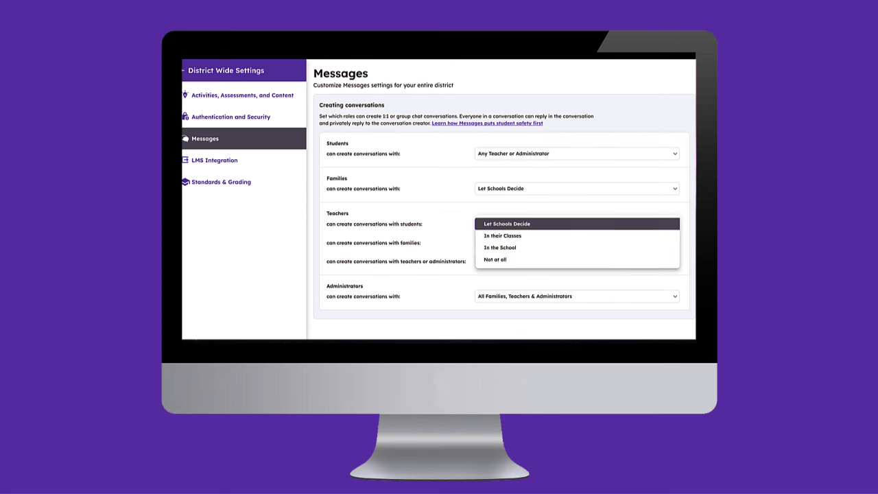
click(507, 224)
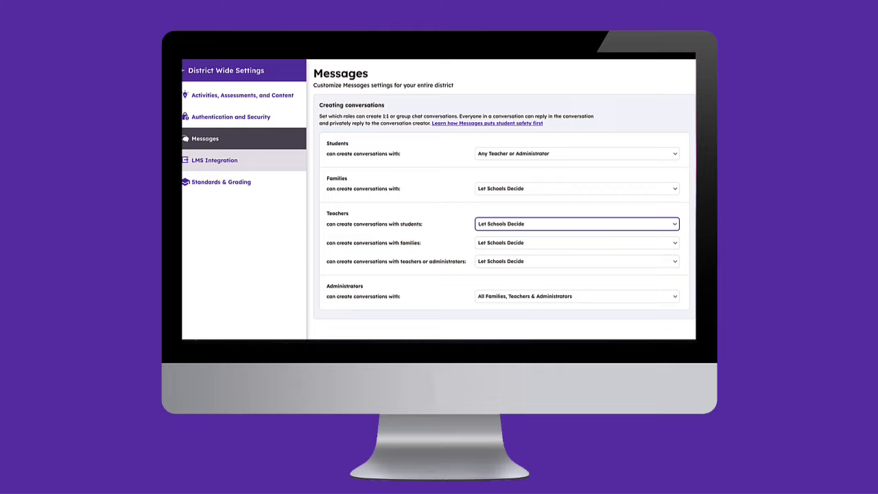
click(214, 160)
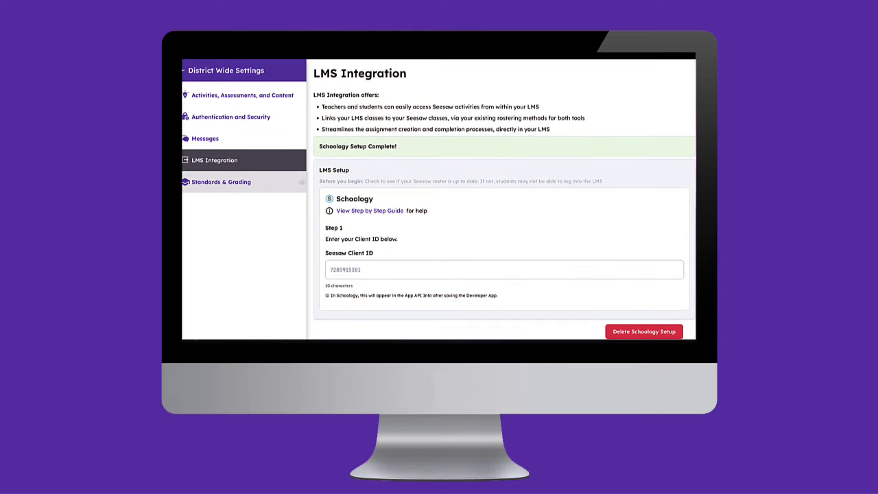
click(221, 182)
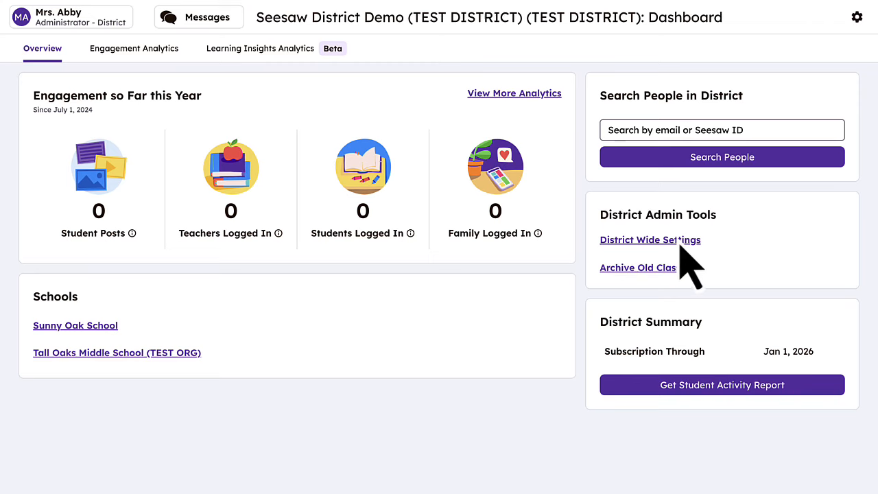
Open District Wide Settings from the dashboard's District Admin Tools.
click(650, 240)
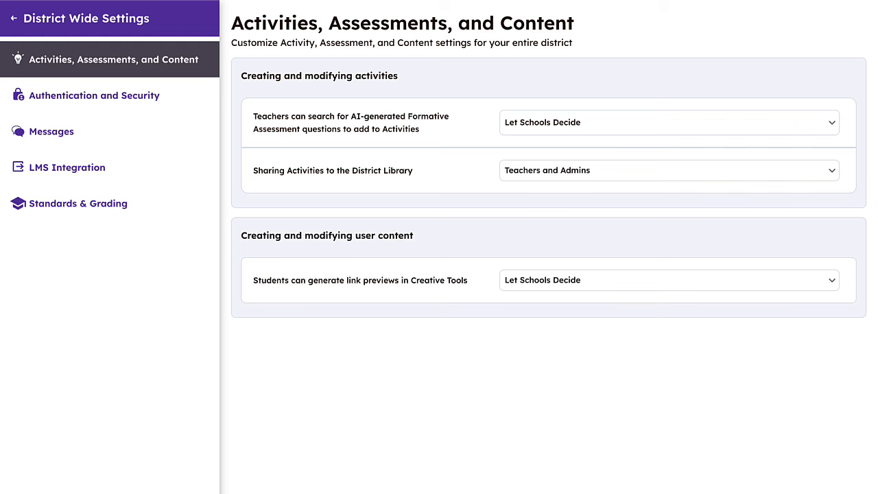
Keep AI-generated question search on Let Schools Decide, then go to Authentication and Security.
click(110, 59)
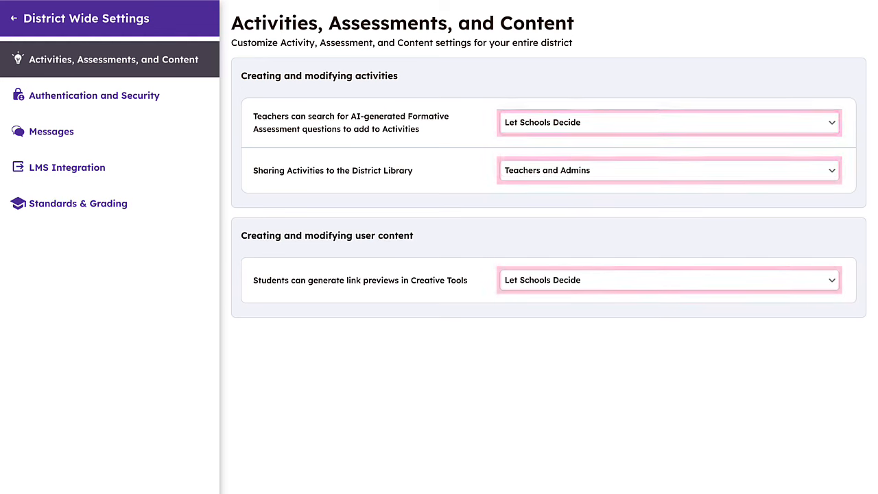
click(669, 122)
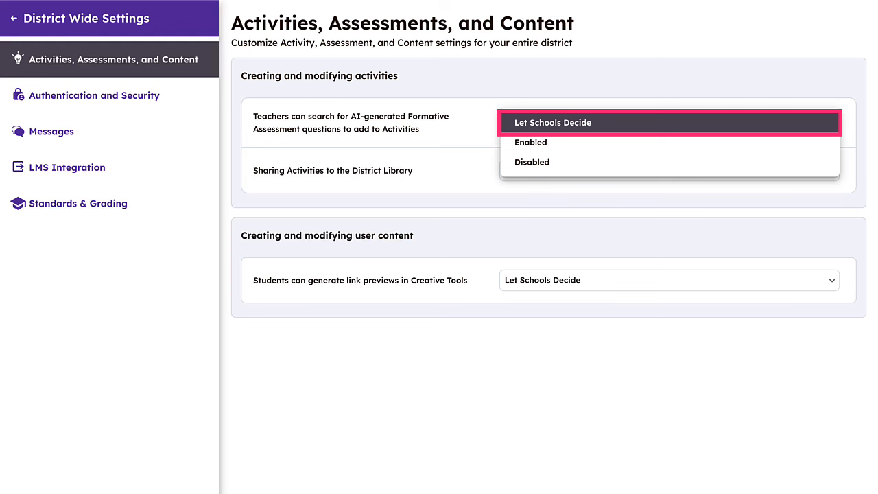
click(552, 122)
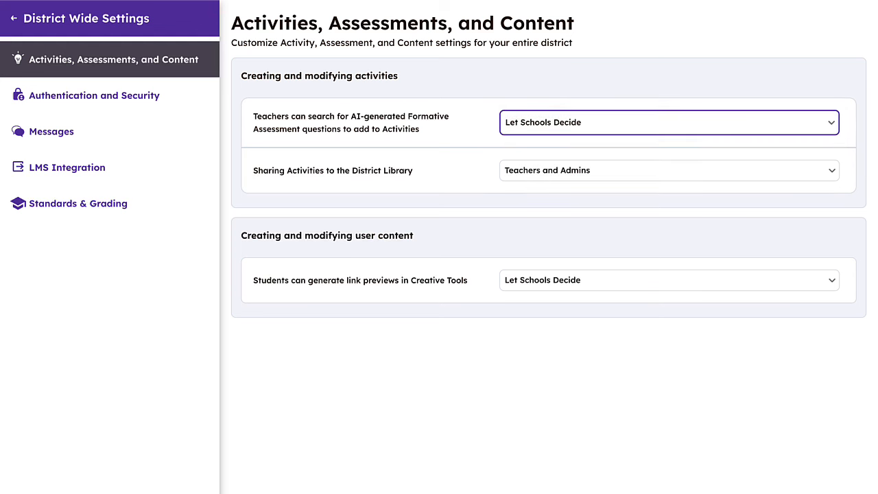
click(94, 94)
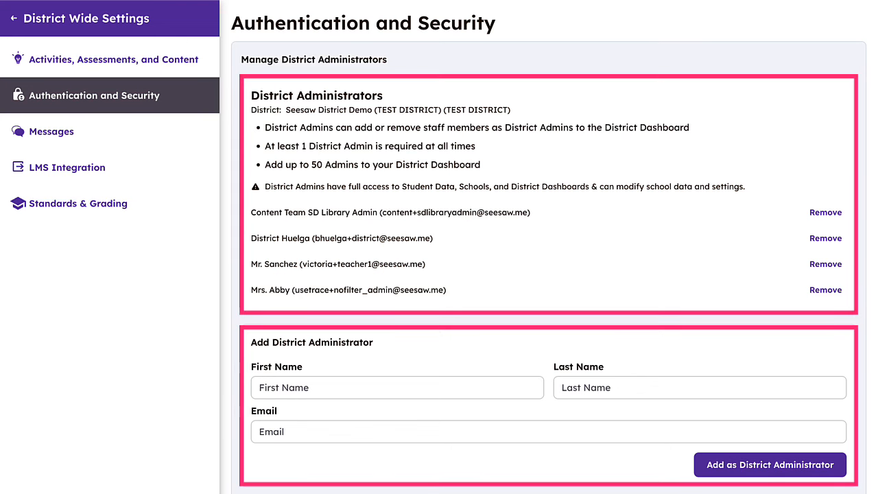
Scroll through district admins, trusted email domains and SSO configurations, then go to Messages.
scroll(down, 3)
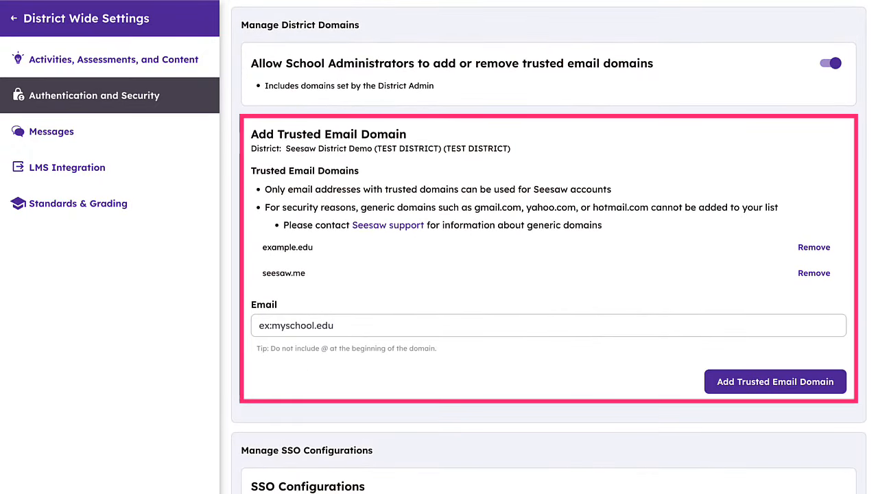
scroll(down, 3)
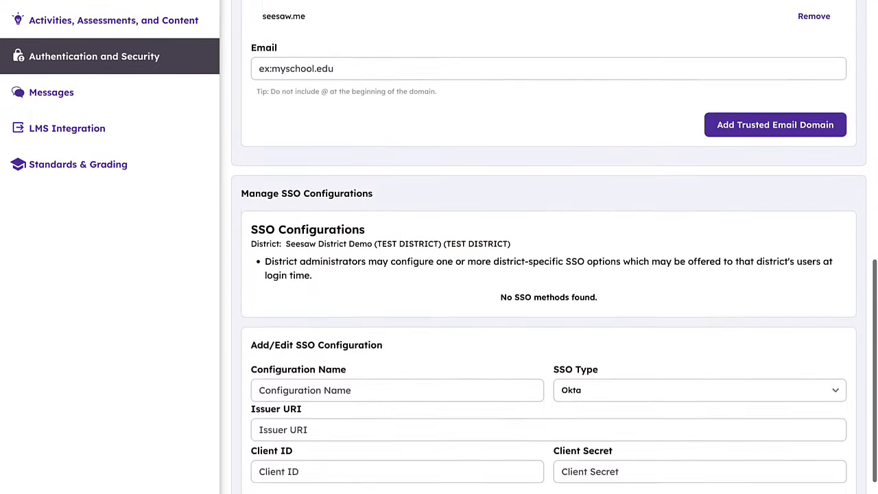
scroll(down, 3)
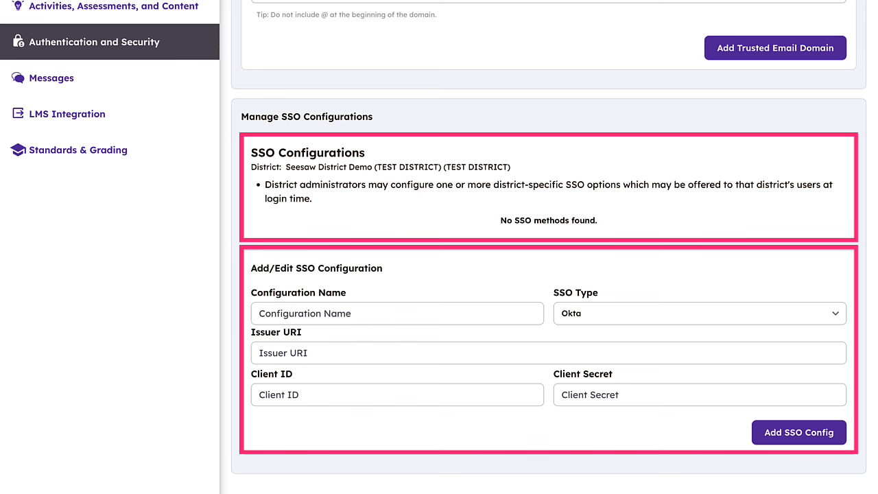
click(52, 77)
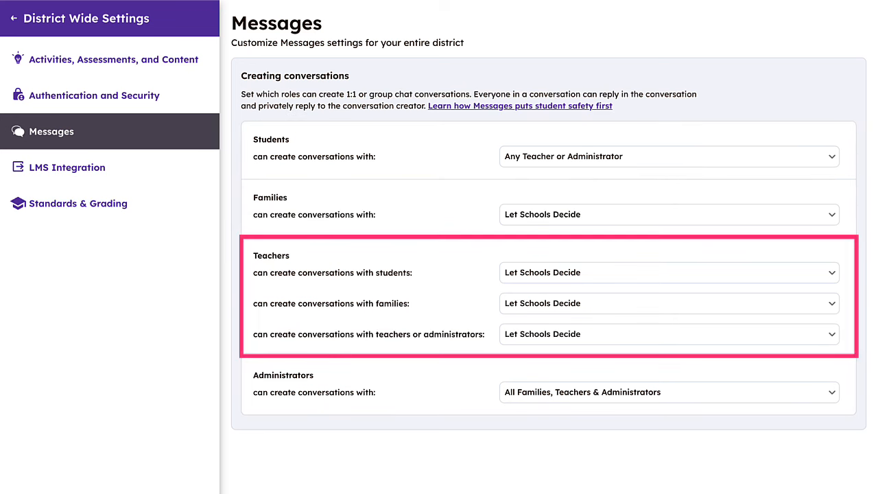
Keep students messaging Any Teacher or Administrator, then open the Standards & Grading page.
click(669, 156)
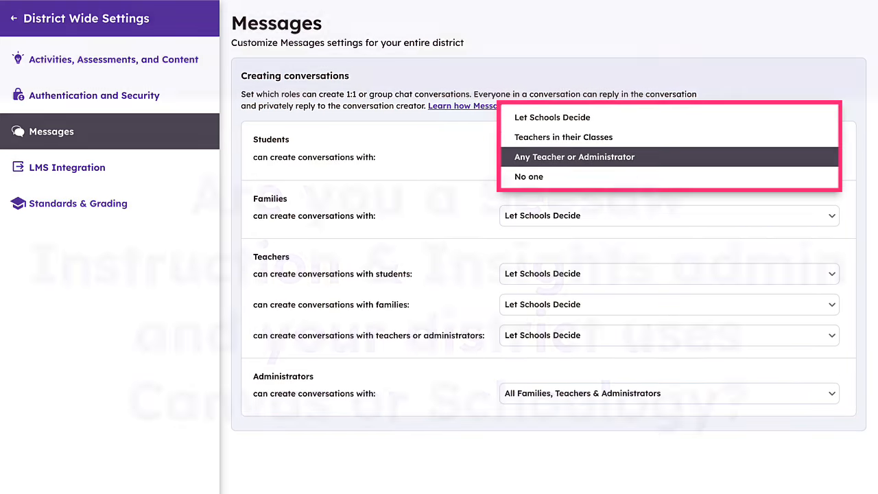
click(66, 167)
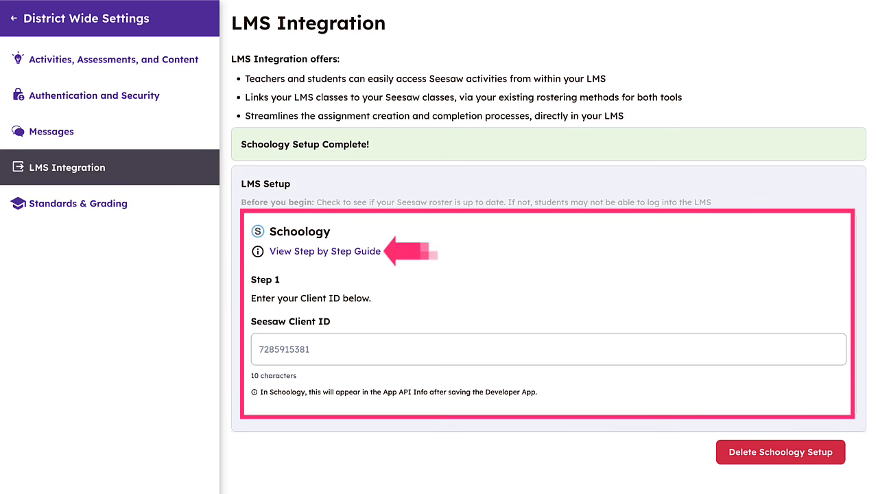
click(79, 203)
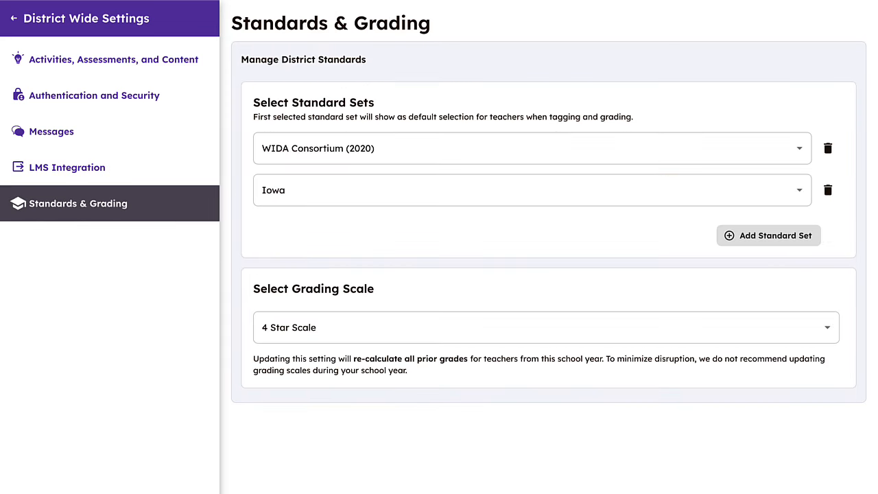
click(79, 203)
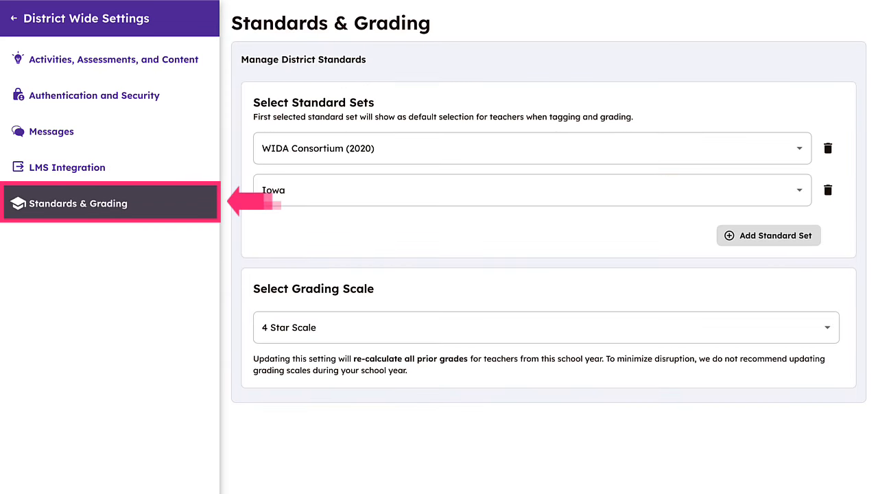